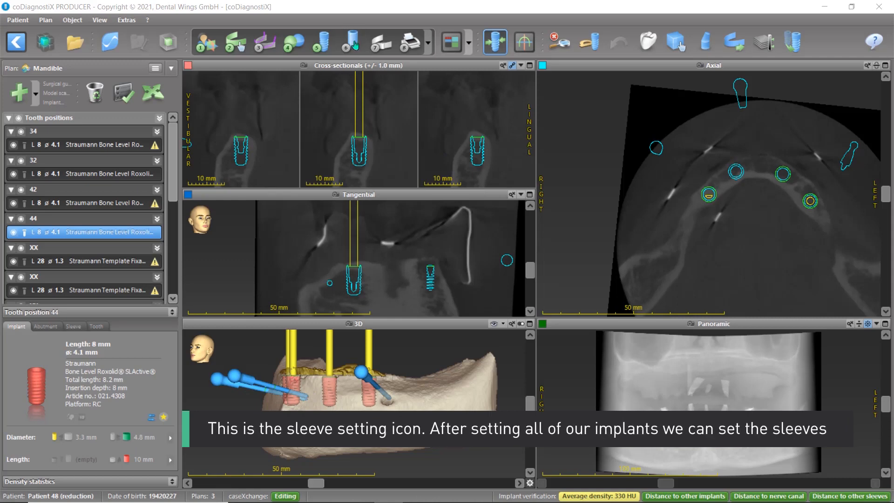
pyautogui.moveTo(385, 141)
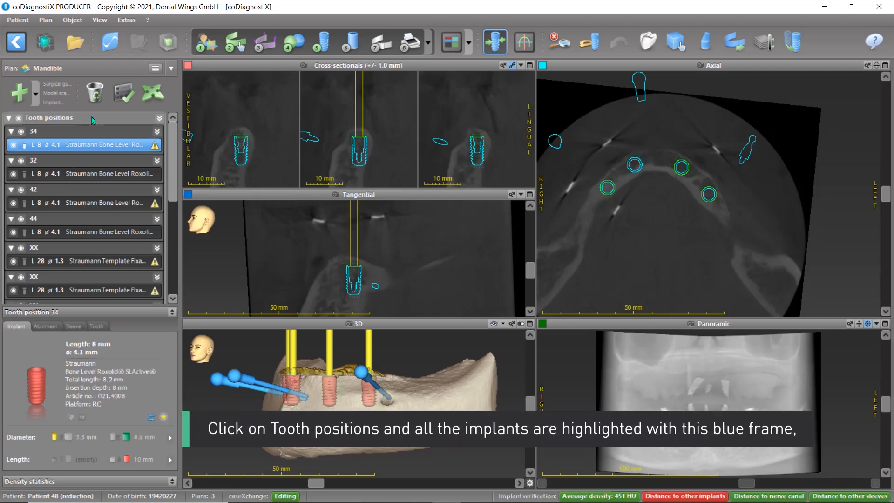
# - Select all four tooth positions at once and open their sleeve settings
pyautogui.click(51, 117)
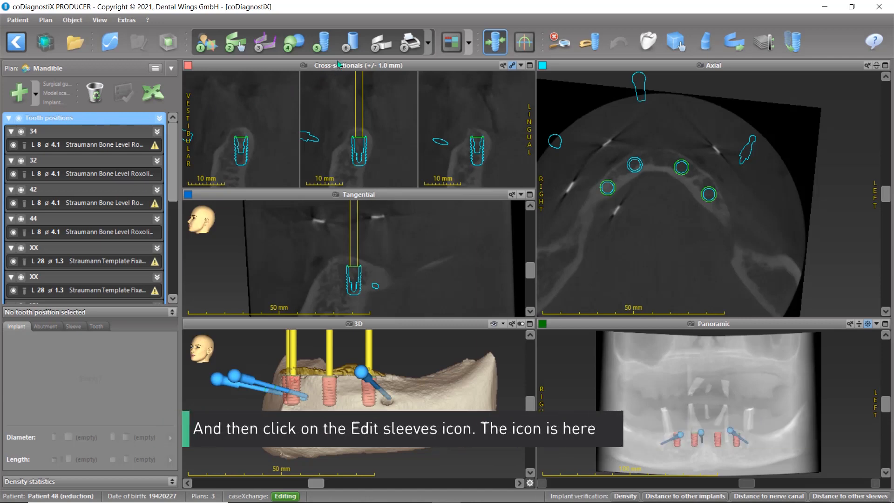
pyautogui.moveTo(352, 41)
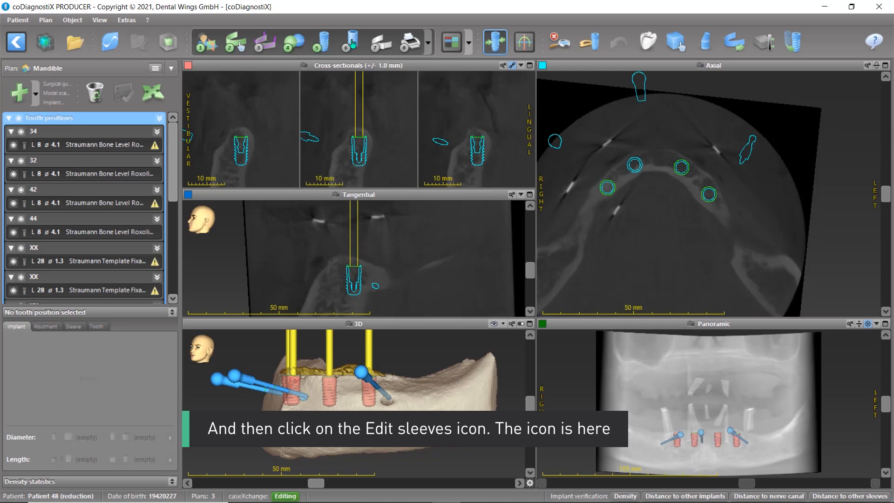
pyautogui.click(345, 41)
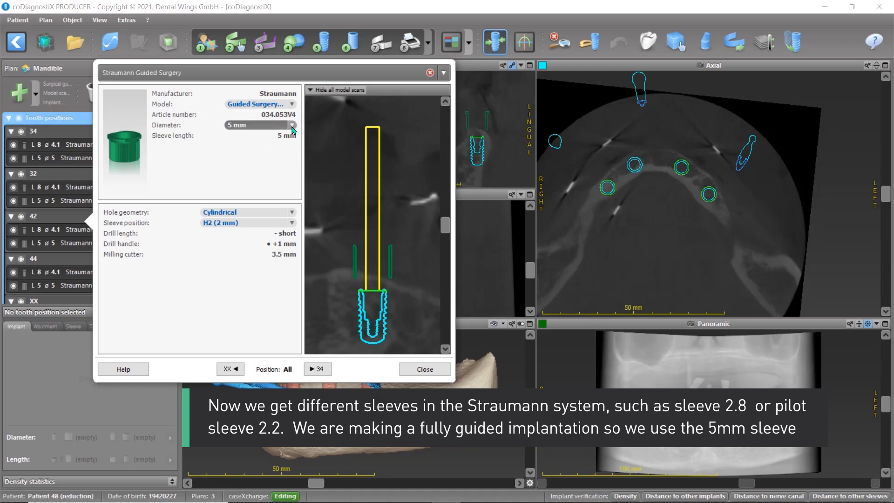
# - Expand the Straumann sleeve Diameter list showing the 5, 2.2 and 2.8 mm options
pyautogui.click(292, 124)
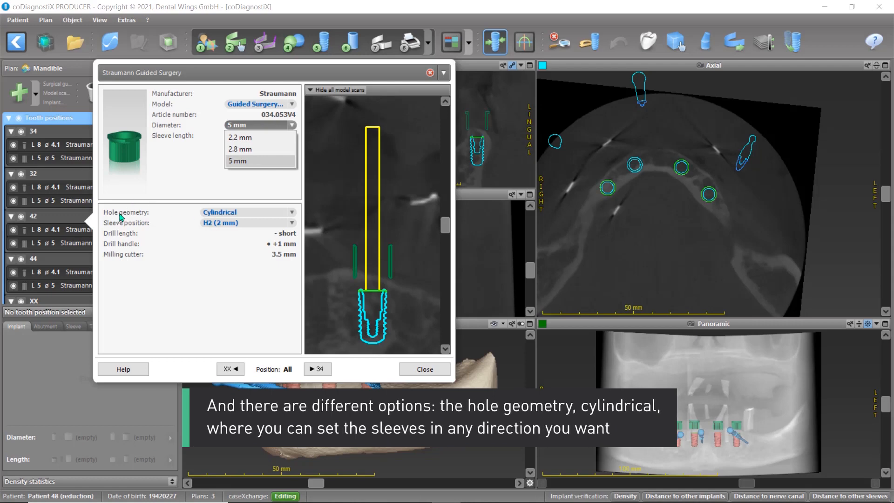
pyautogui.moveTo(150, 217)
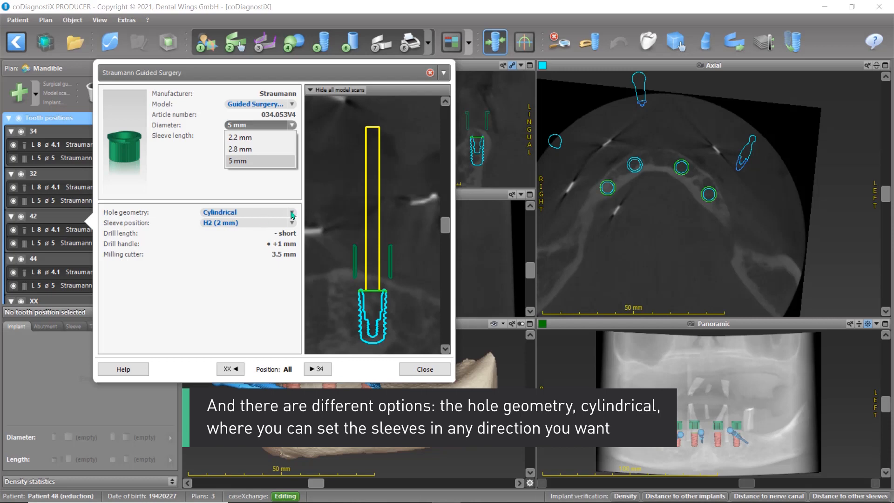
# - Keep the 5 mm sleeve diameter and choose Cylindrical hole geometry
pyautogui.click(237, 161)
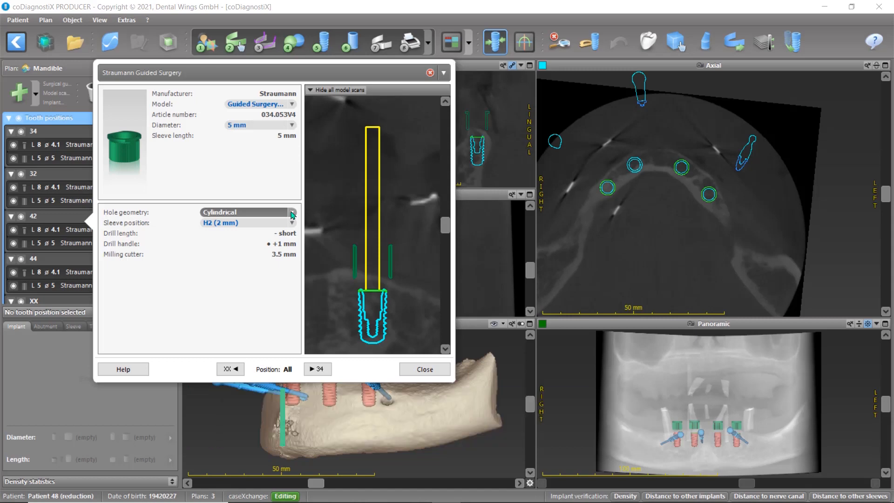
pyautogui.click(292, 212)
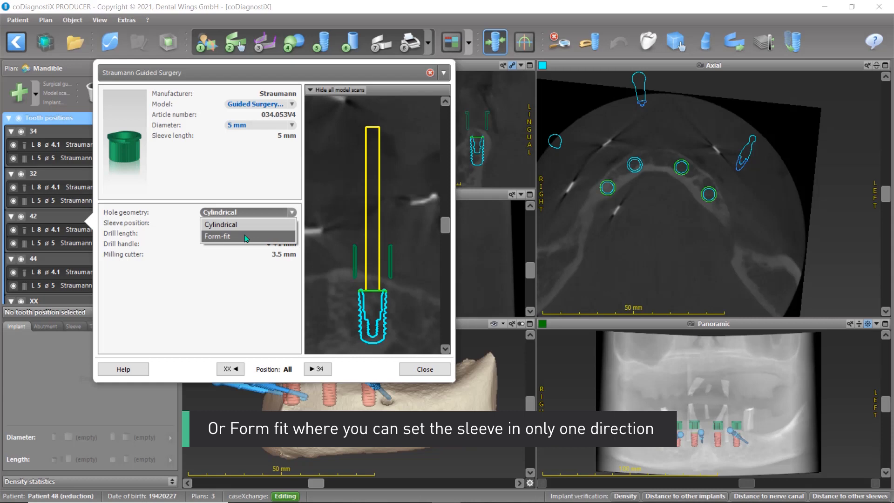
pyautogui.click(220, 224)
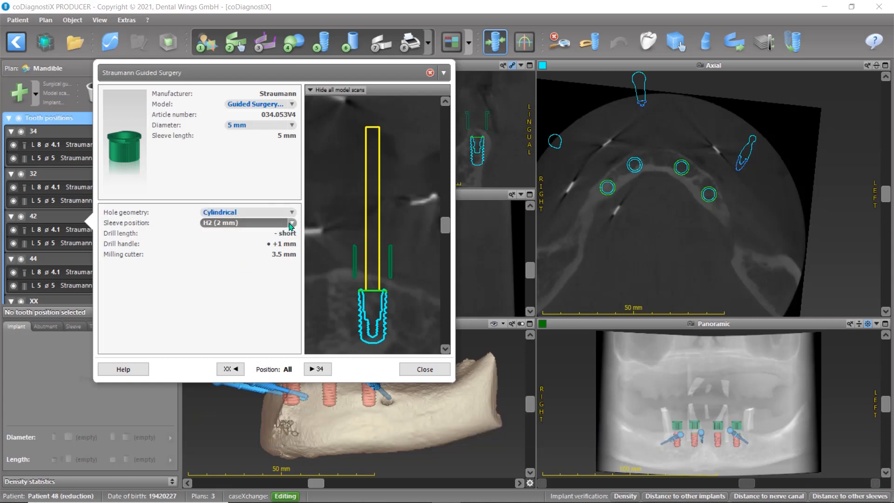
# - Change the sleeve position to H4 (4 mm) and close the sleeve dialog
pyautogui.click(292, 223)
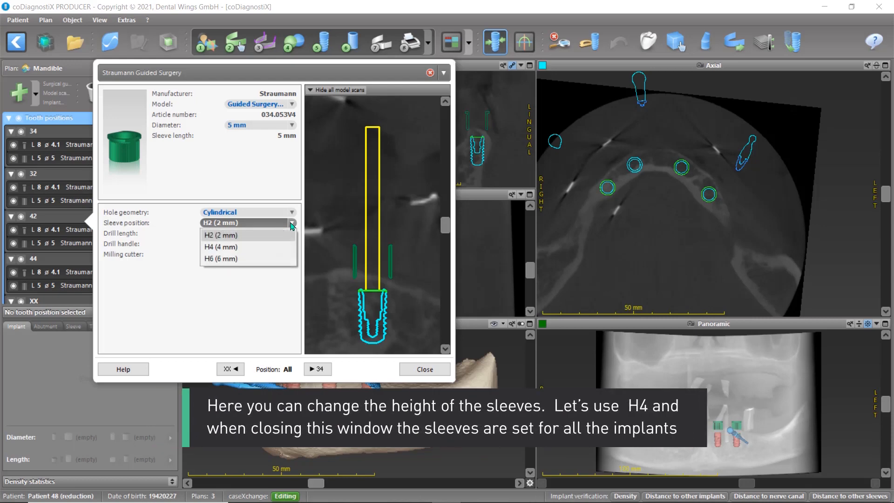
pyautogui.moveTo(247, 246)
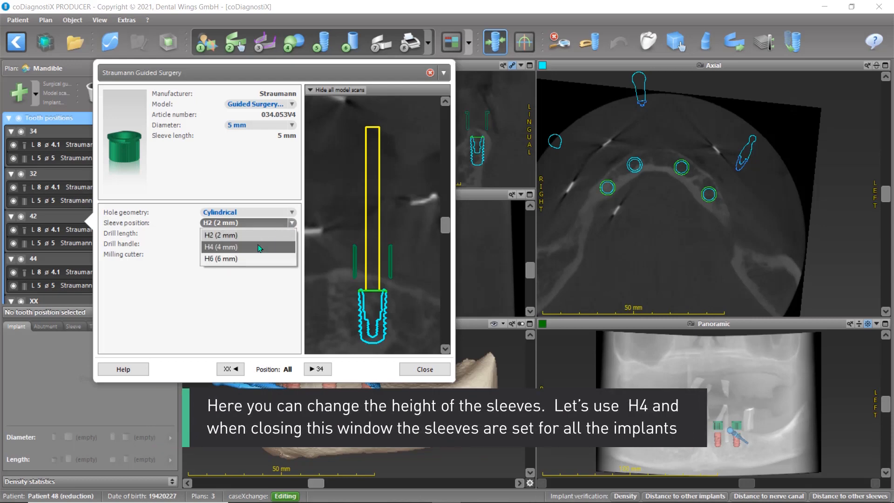
pyautogui.click(221, 246)
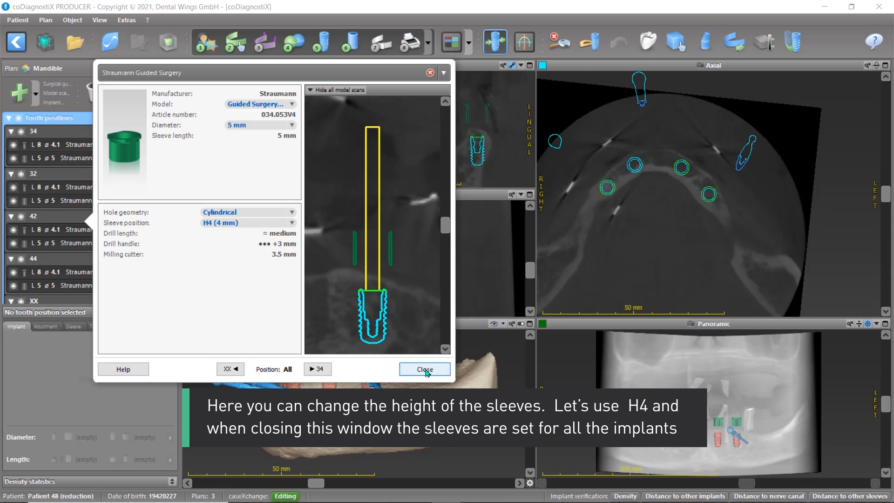
pyautogui.click(424, 369)
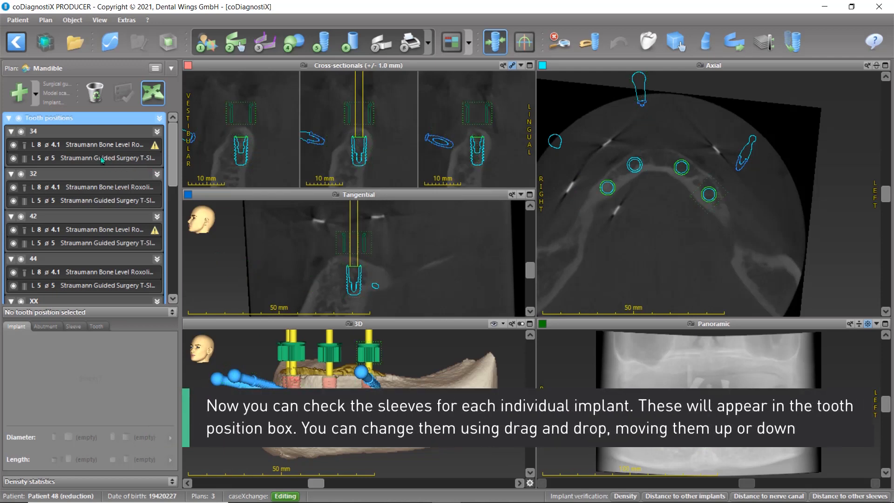
# - Show position 34's Straumann sleeve tab confirming 5 mm, cylindrical, H4
pyautogui.click(96, 157)
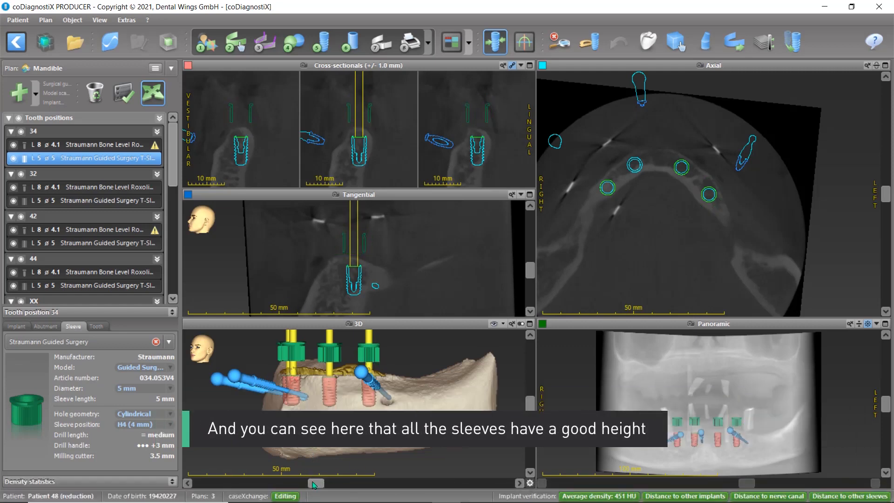
# - Rotate the 3D jaw and open the Surgical protocol print preview
pyautogui.moveTo(312, 484); pyautogui.dragTo(351, 486)
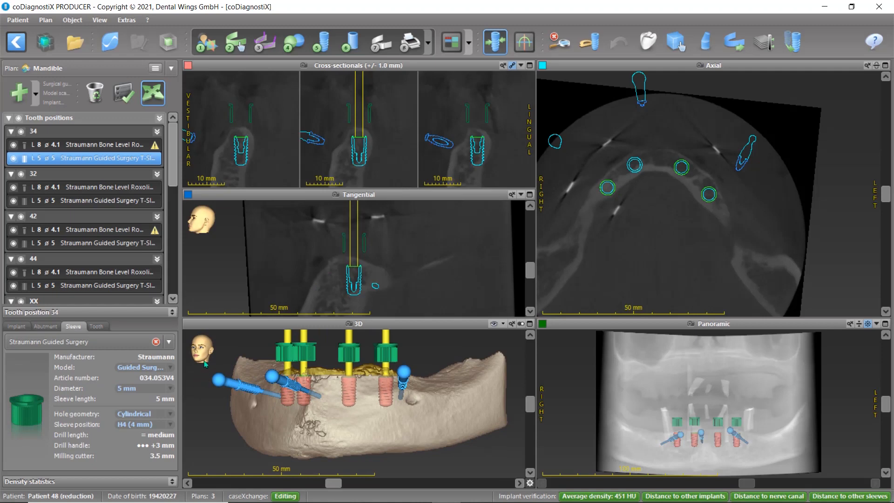
pyautogui.moveTo(175, 223)
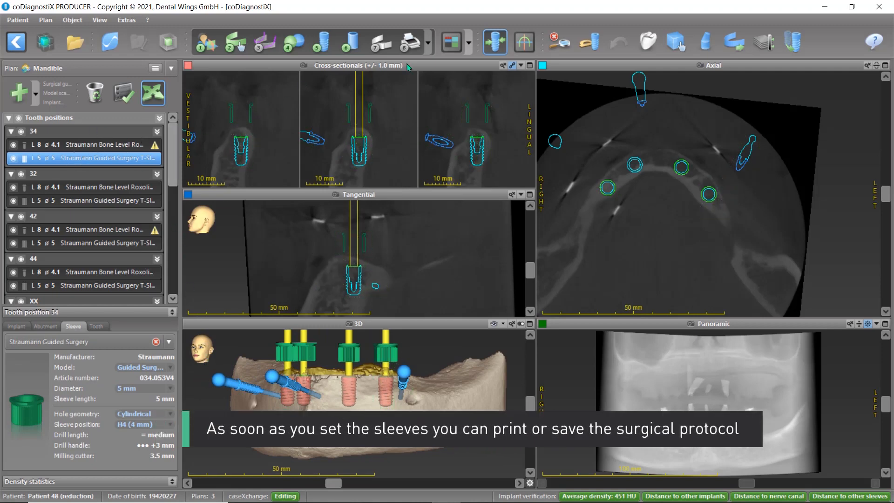
pyautogui.click(431, 42)
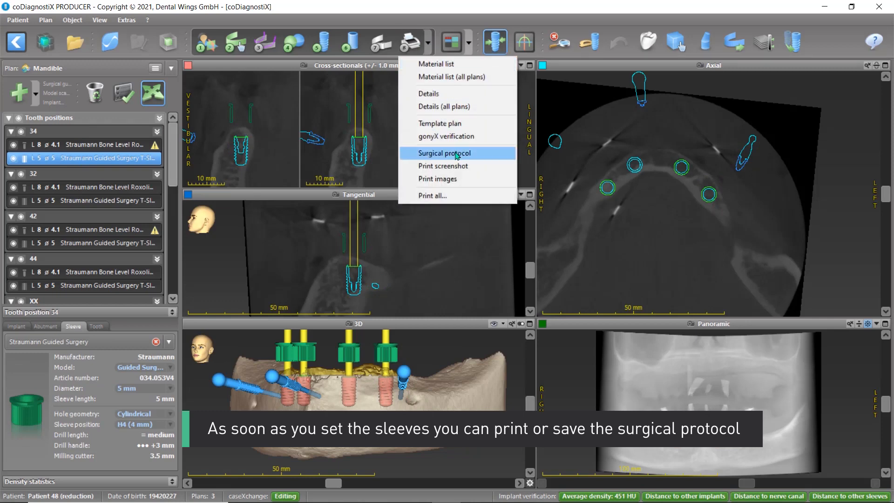
pyautogui.click(444, 153)
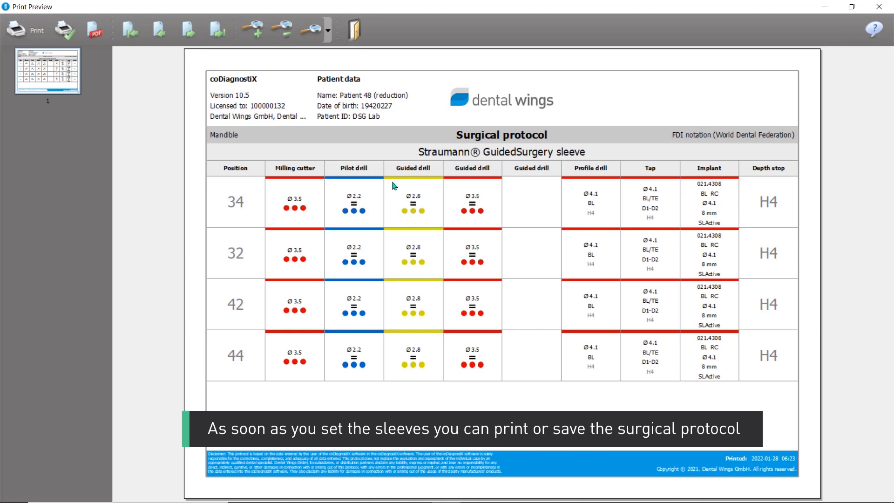